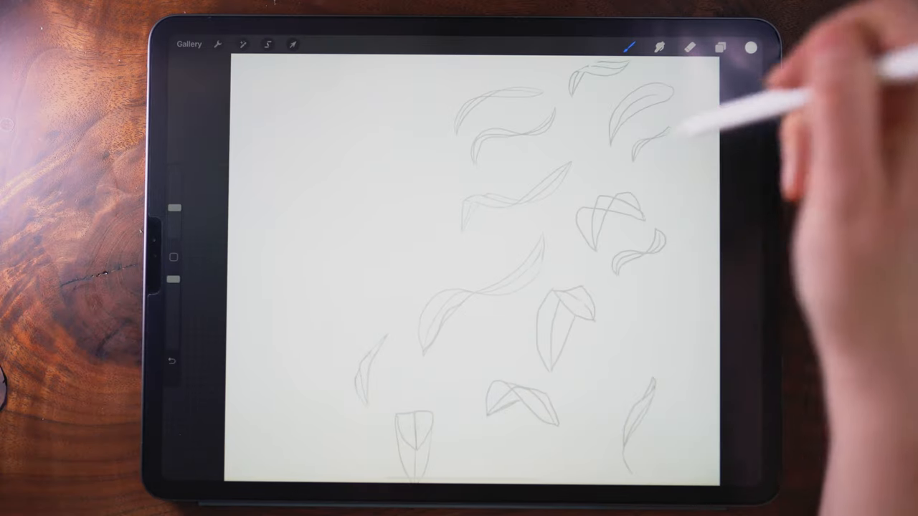
Switch to the Inking > Technical Pen brush from the Brush Library
left_click(631, 44)
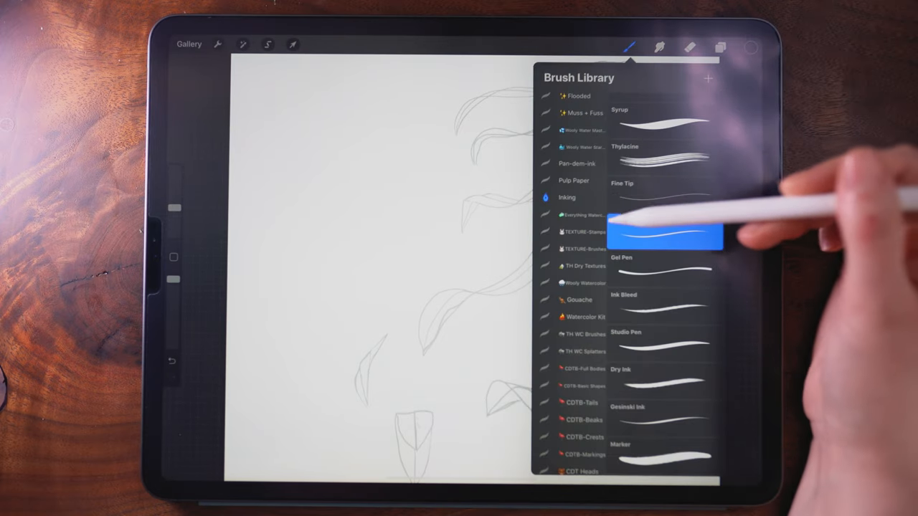
left_click(666, 233)
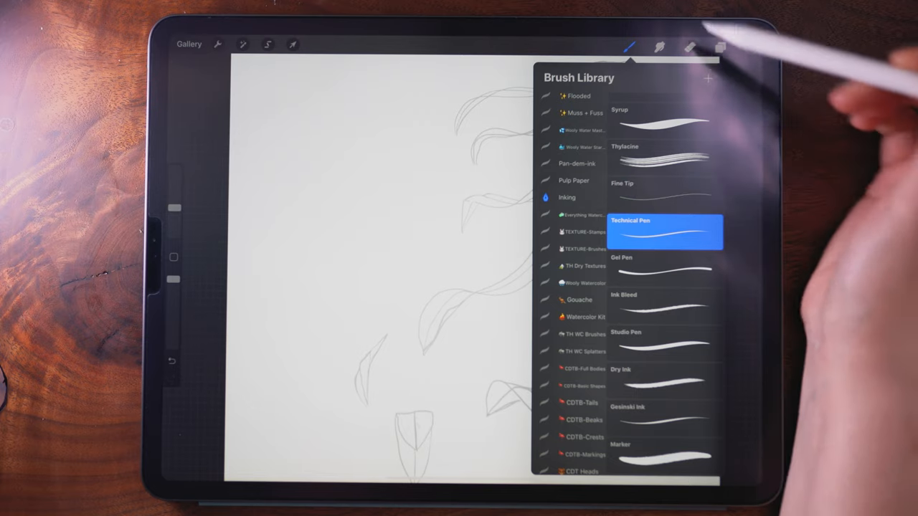
left_click(629, 45)
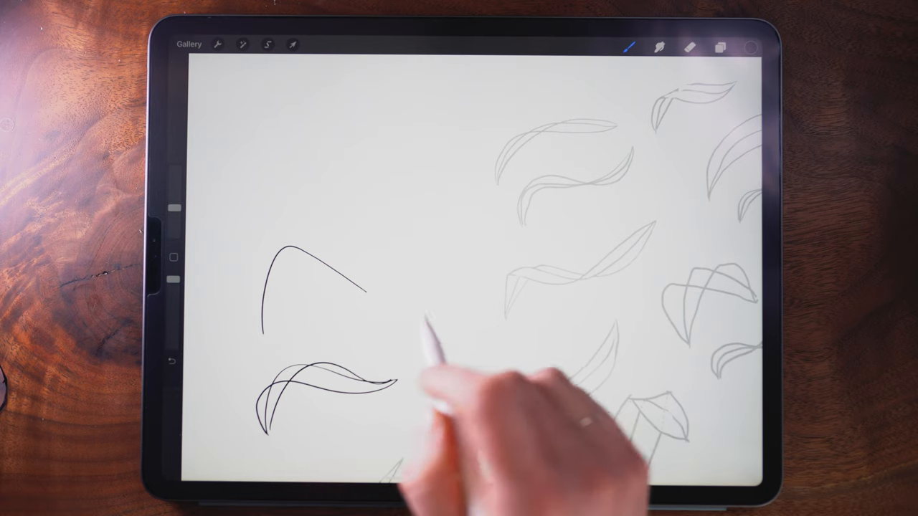
Draw the leaf's red, black and blue construction curves on the left with the Technical Pen
left_click(631, 43)
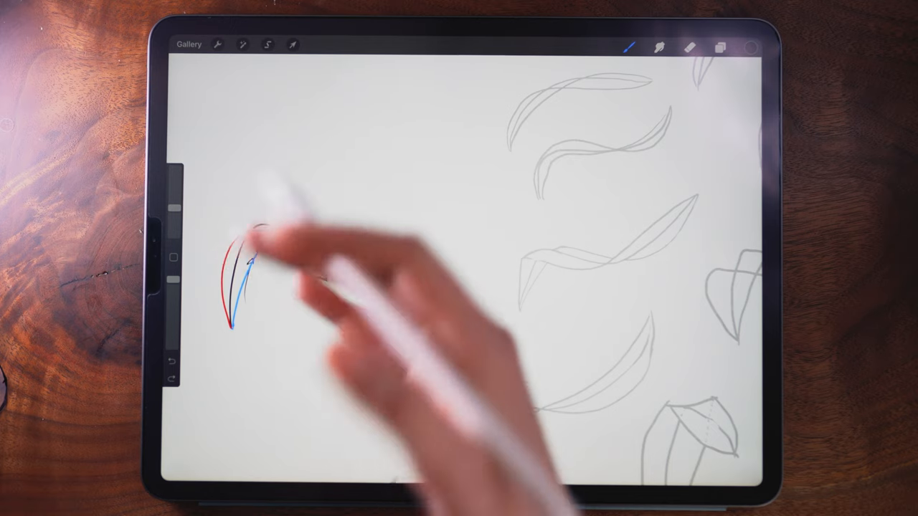
left_click_drag(230, 322, 323, 270)
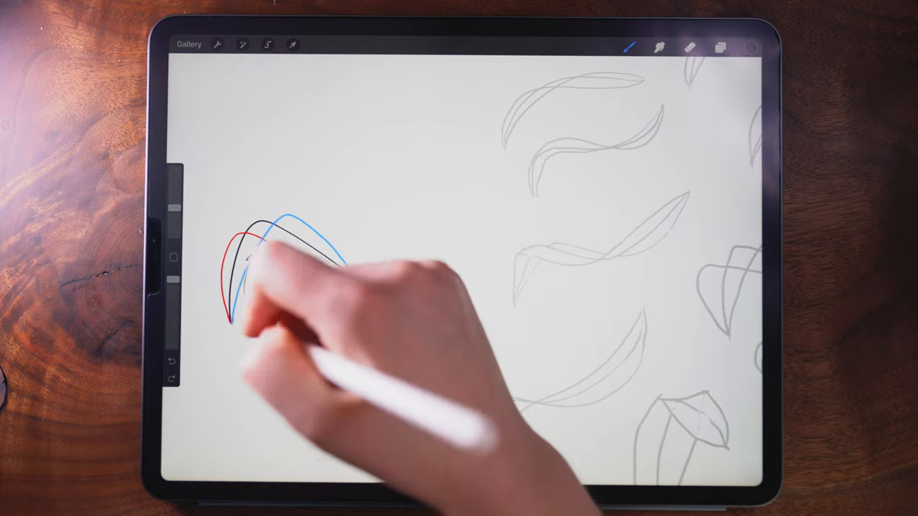
Fade the sketch layer's blend mode, add Layer 13 and ink the leaf with a grey underside
left_click(718, 44)
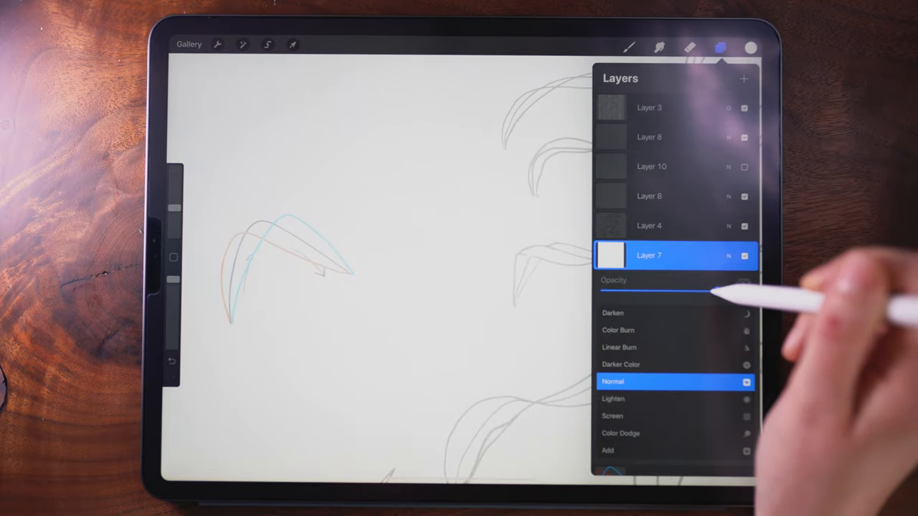
left_click(752, 44)
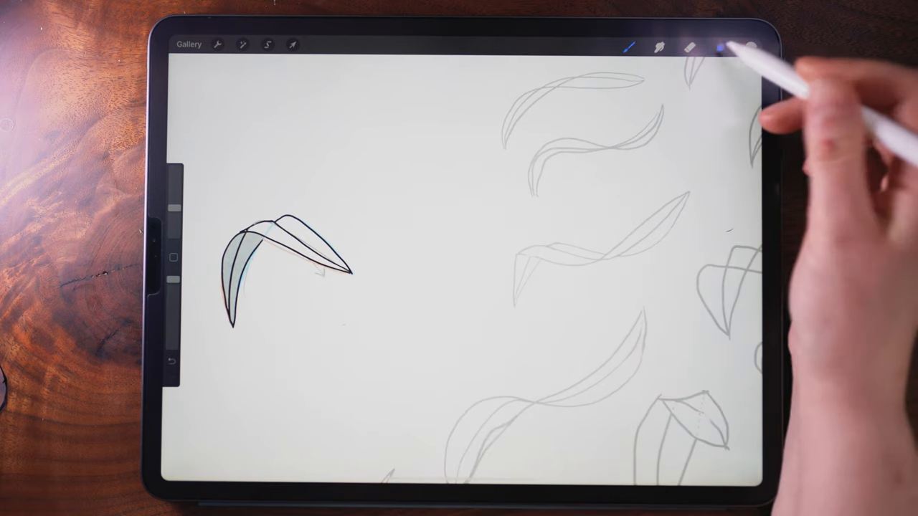
left_click(720, 44)
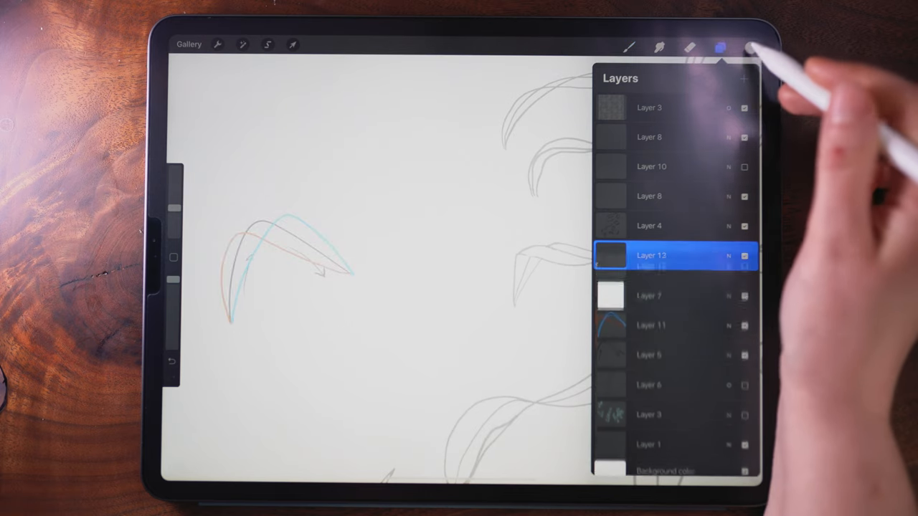
Move the inked leaf with Transform, duplicate its layer and start an S-curve on a fresh layer
left_click(754, 45)
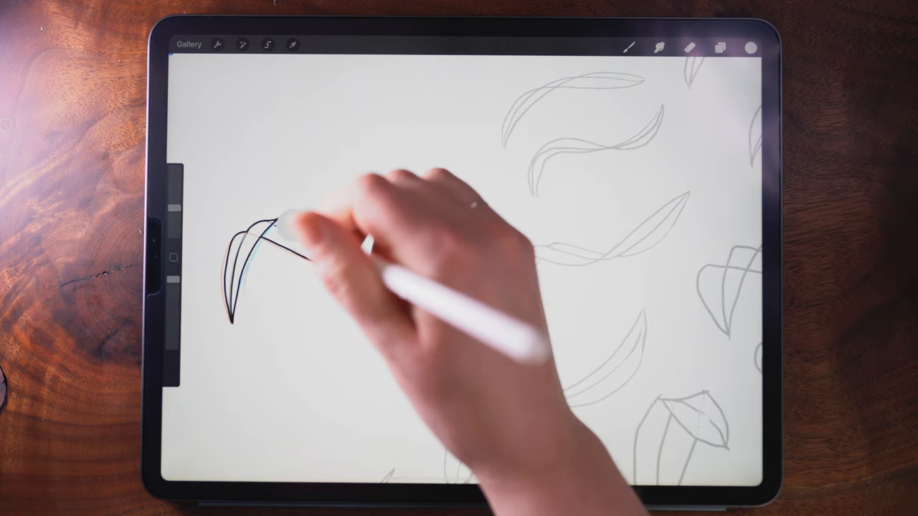
left_click(293, 45)
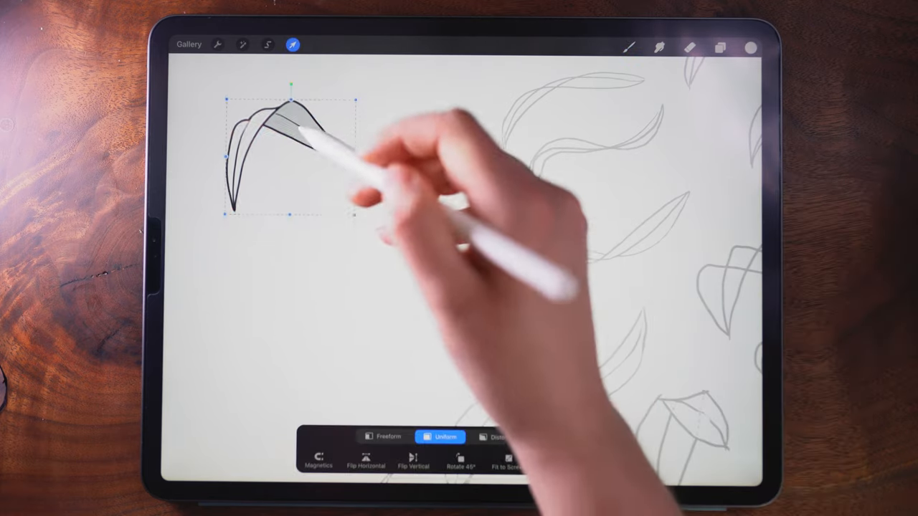
left_click(717, 46)
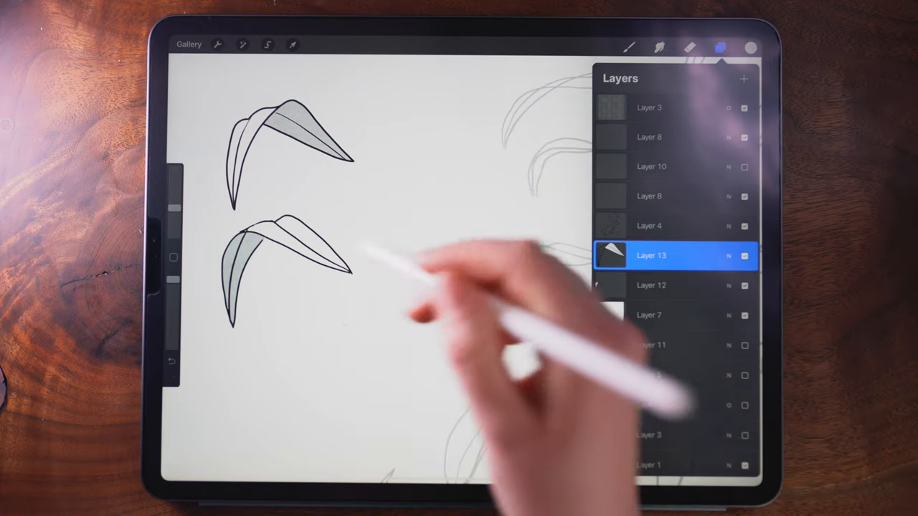
left_click(722, 45)
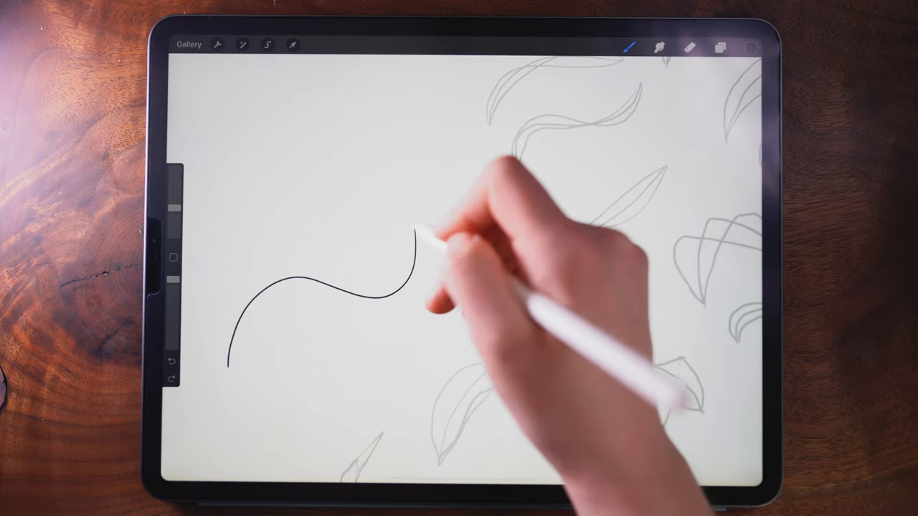
Complete the S-curved leaf outline and drop grey into its underside
left_click_drag(223, 365, 423, 230)
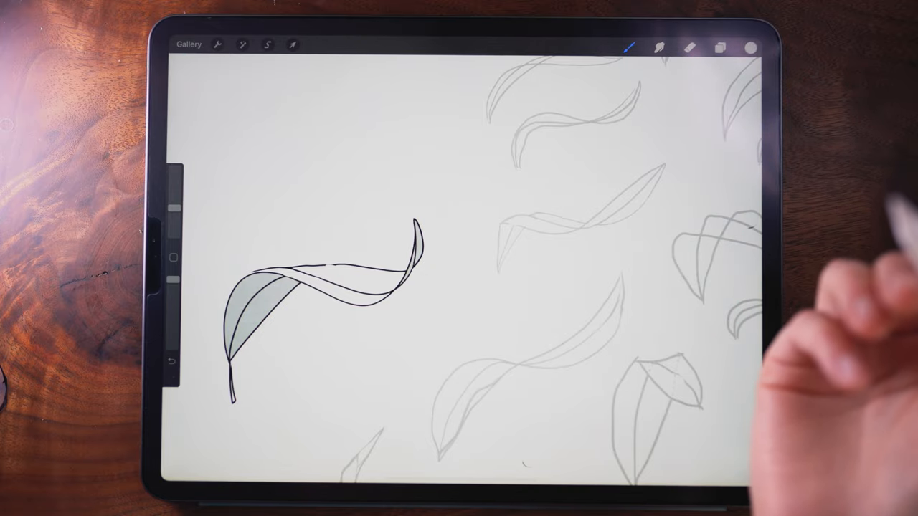
left_click(726, 45)
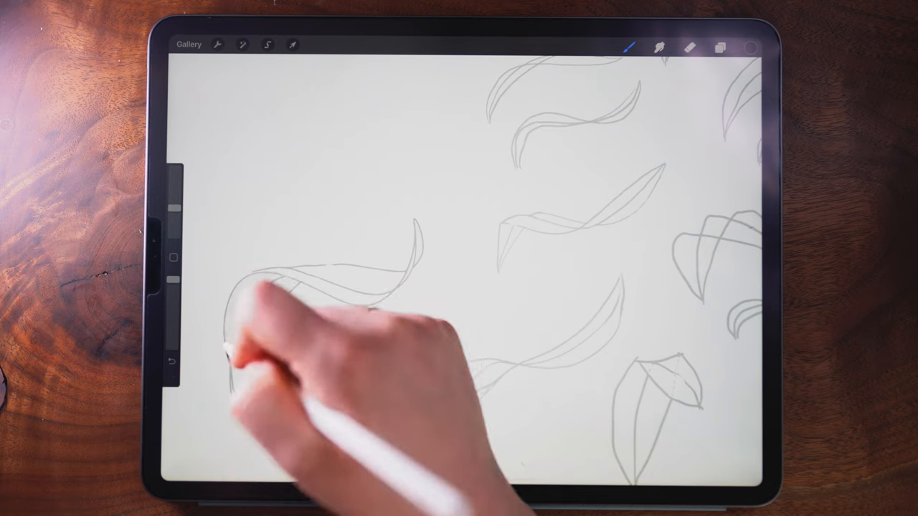
Draw vein lines across the leaf and a small cross-section sketch with an arrow above it
left_click_drag(237, 337, 402, 215)
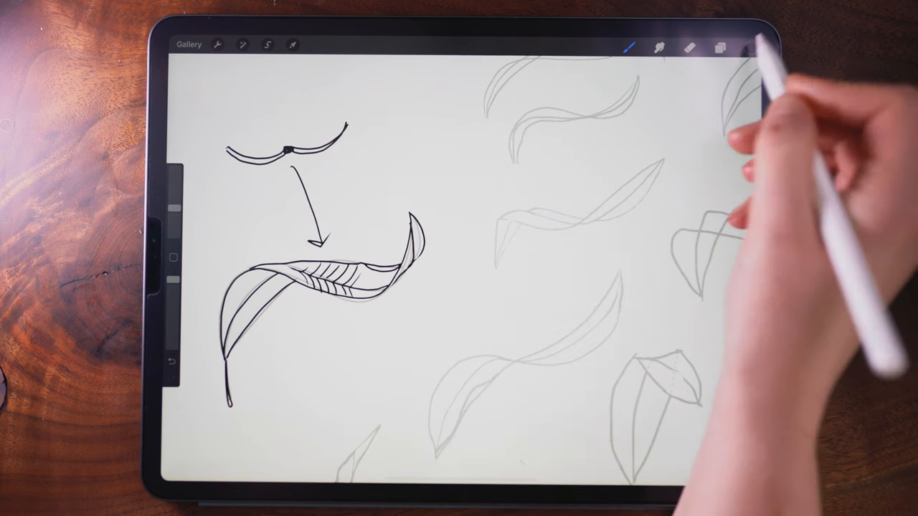
left_click(755, 44)
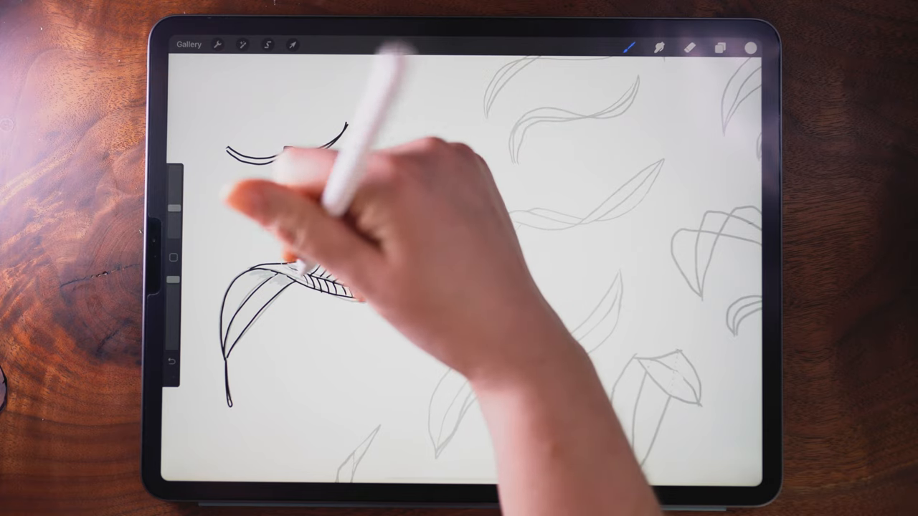
Ink a narrow upright folded leaf near the centre, then bring up the Layers list
left_click(720, 44)
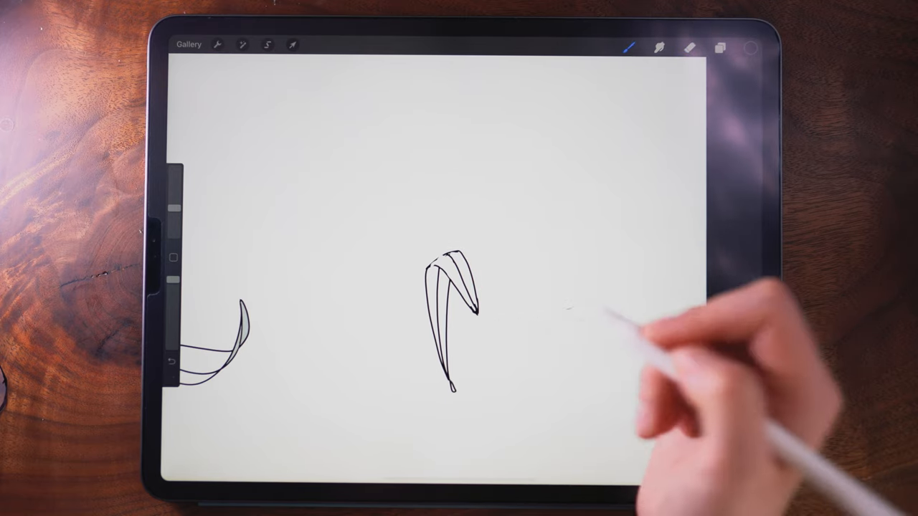
left_click(720, 44)
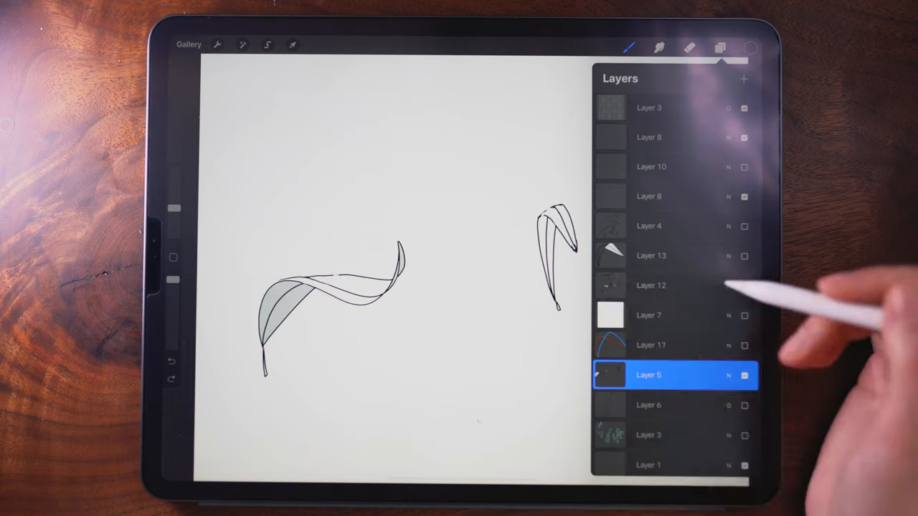